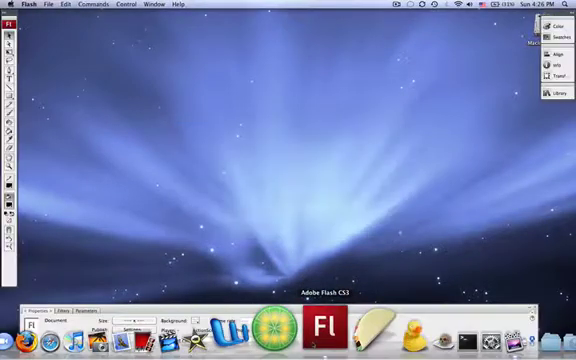
# Create a new Flash document for the smiley face drawing
pyautogui.click(318, 325)
pyautogui.write('smiley fa')
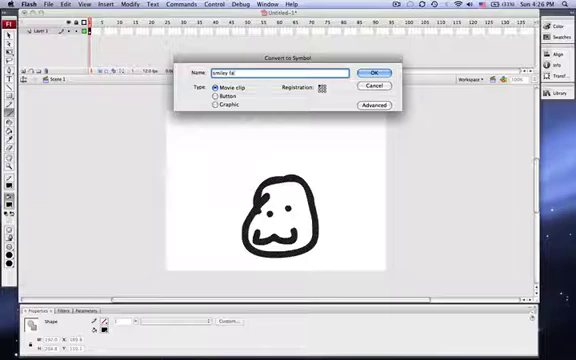
# Confirm the 'smiley face' movie clip and open its Actions panel
pyautogui.click(375, 71)
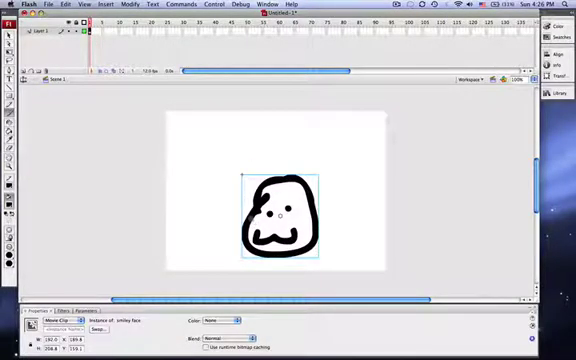
pyautogui.rightClick(285, 215)
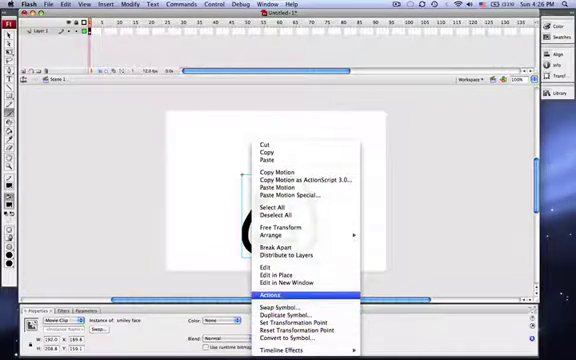
pyautogui.click(266, 295)
pyautogui.write('onClipEvent(')
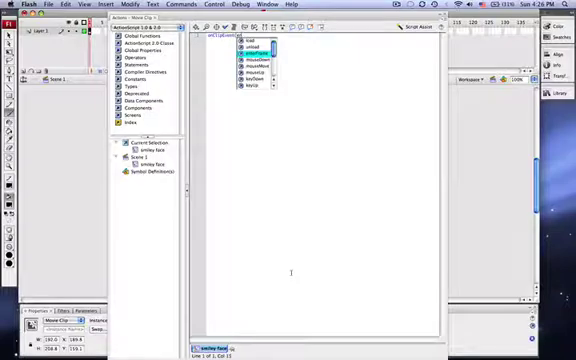
pyautogui.click(258, 50)
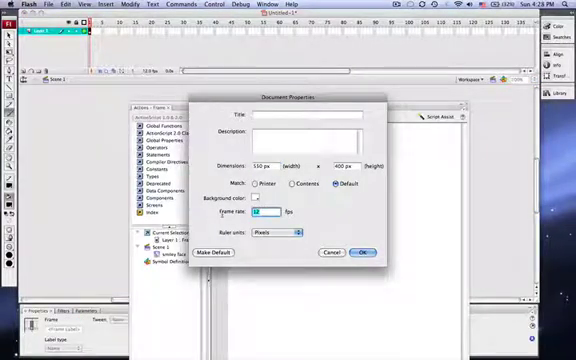
# Change the document frame rate from 12 to 24 fps
pyautogui.click(361, 251)
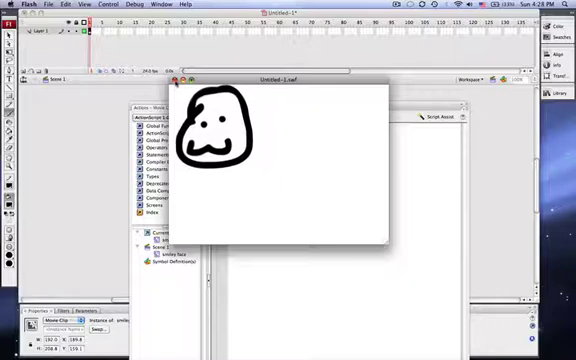
# Close the test SWF window after watching the smiley follow the mouse
pyautogui.click(175, 80)
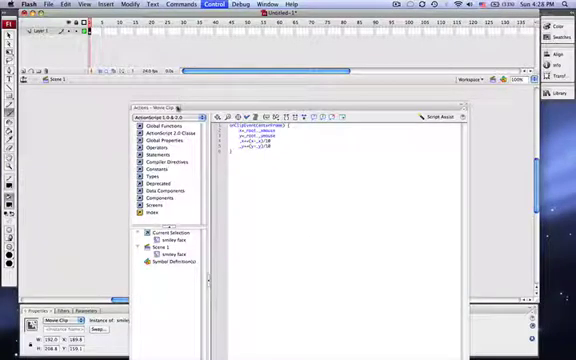